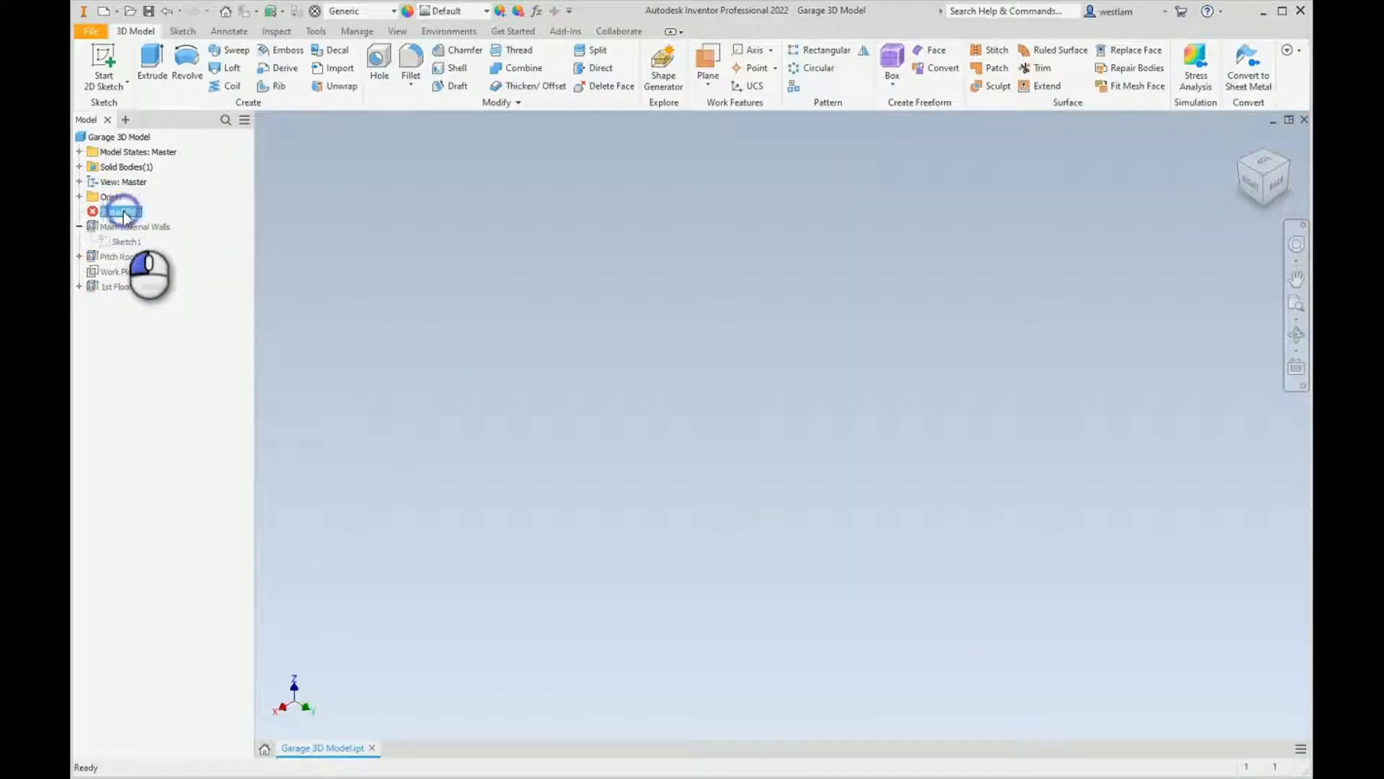
Drag End of Part below Main External Walls, Pitch Roof and 1st Floor - 300mm
left_click(121, 211)
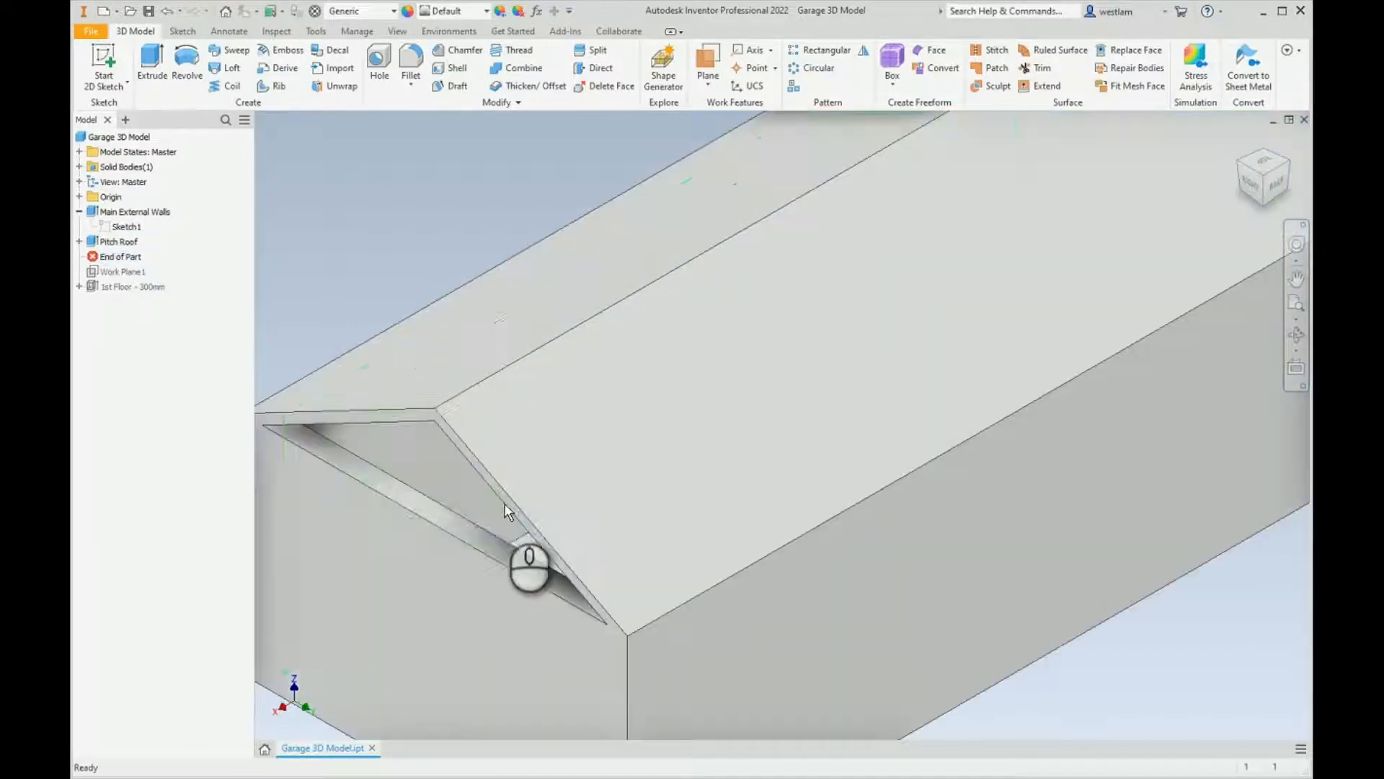
left_click(132, 285)
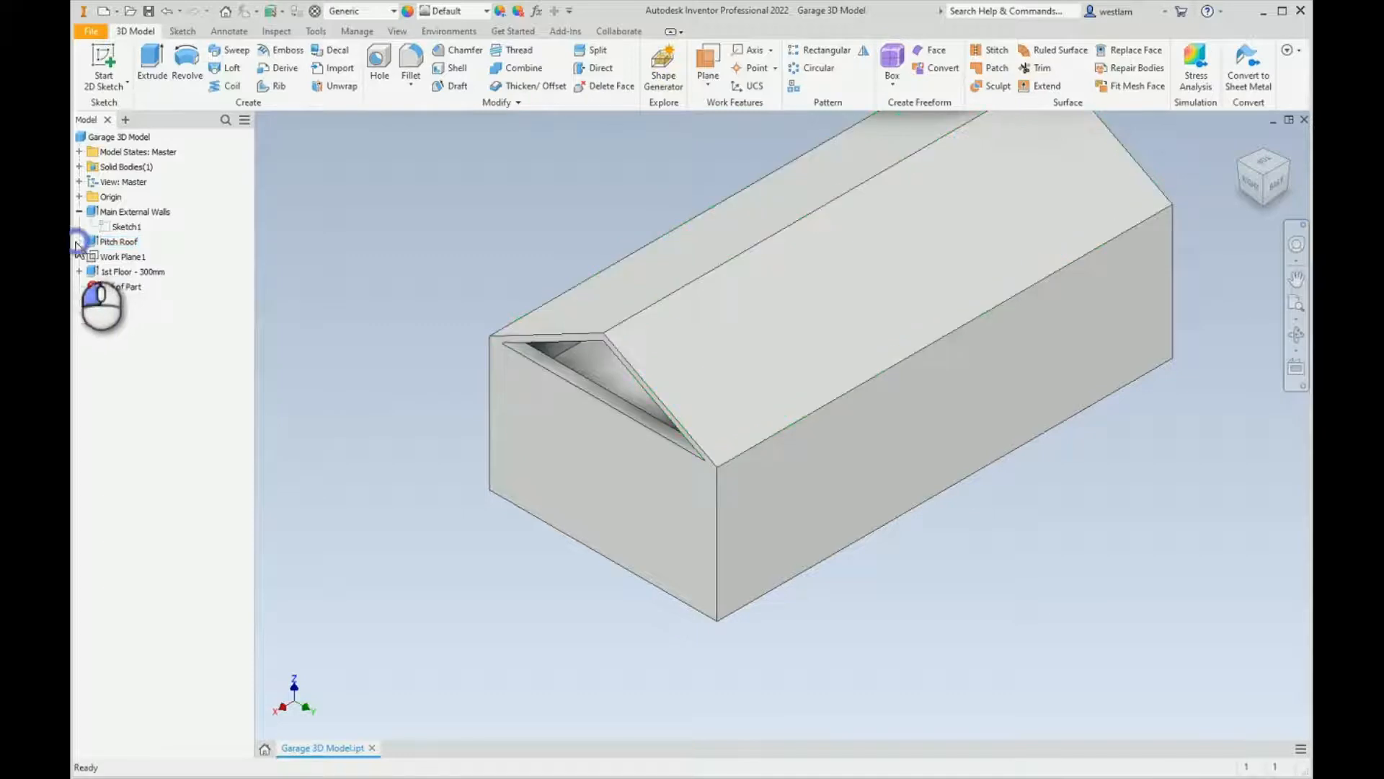
left_click(80, 241)
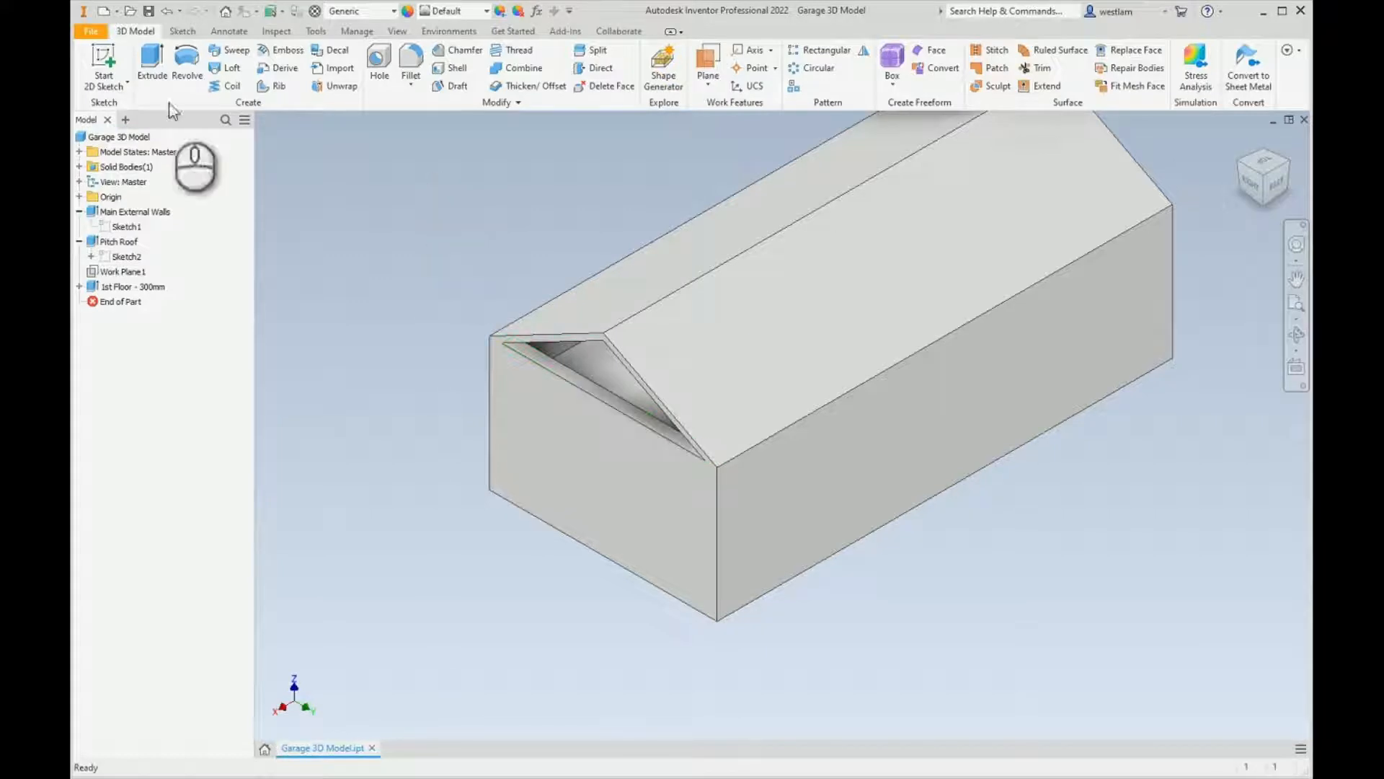
Drag End of Part below Sketch5 so the gable-edge sketch is included
left_click(102, 64)
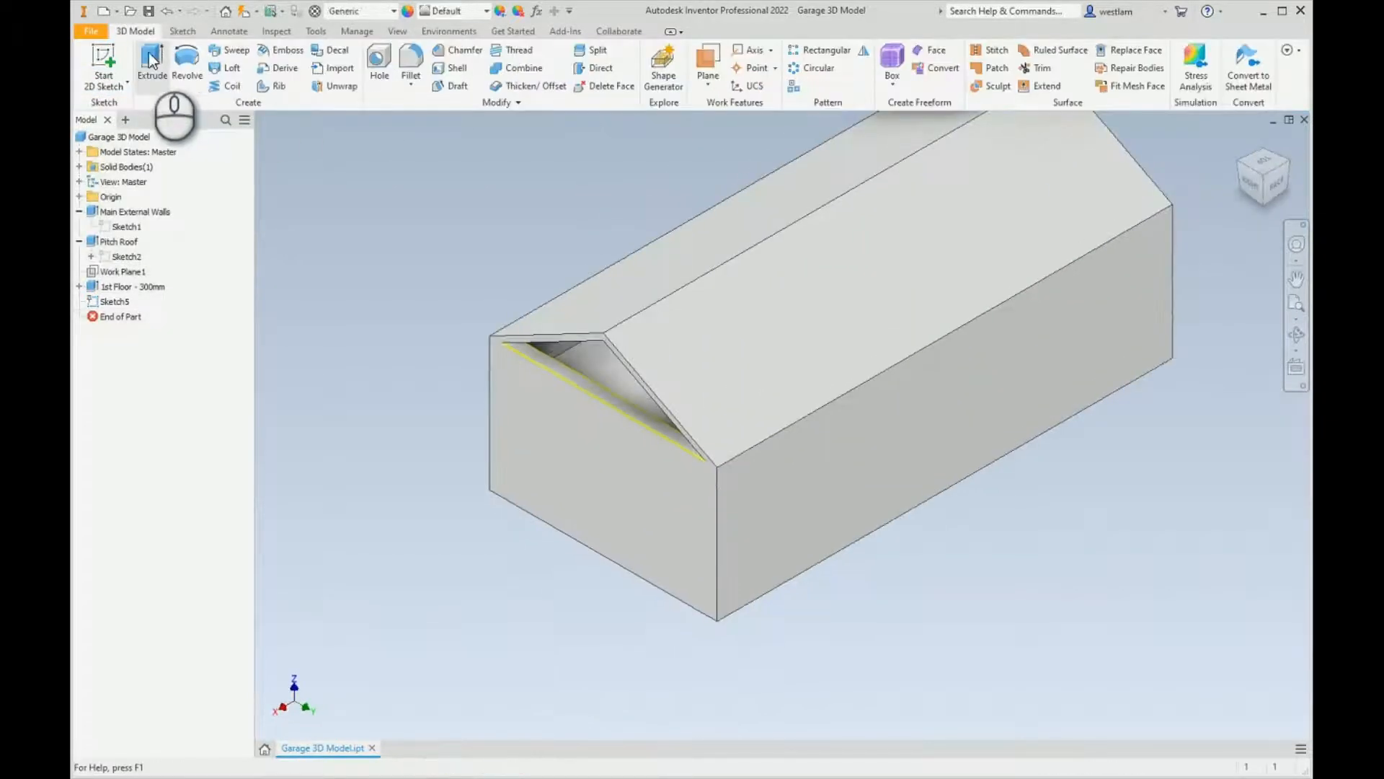
Extrude the triangular gable profile from Sketch5 at 1700 mm, flipped into the building
left_click(152, 62)
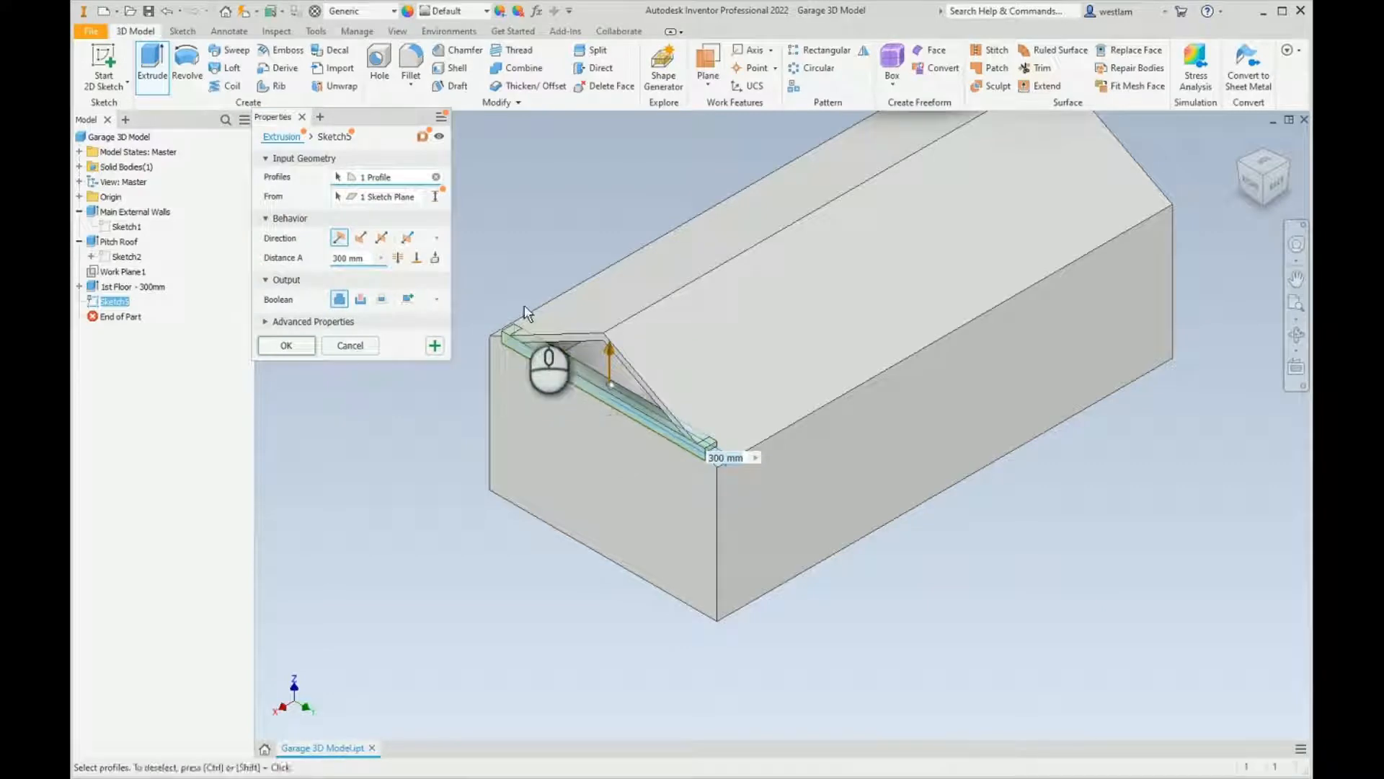
mouse_move(544, 353)
type("500")
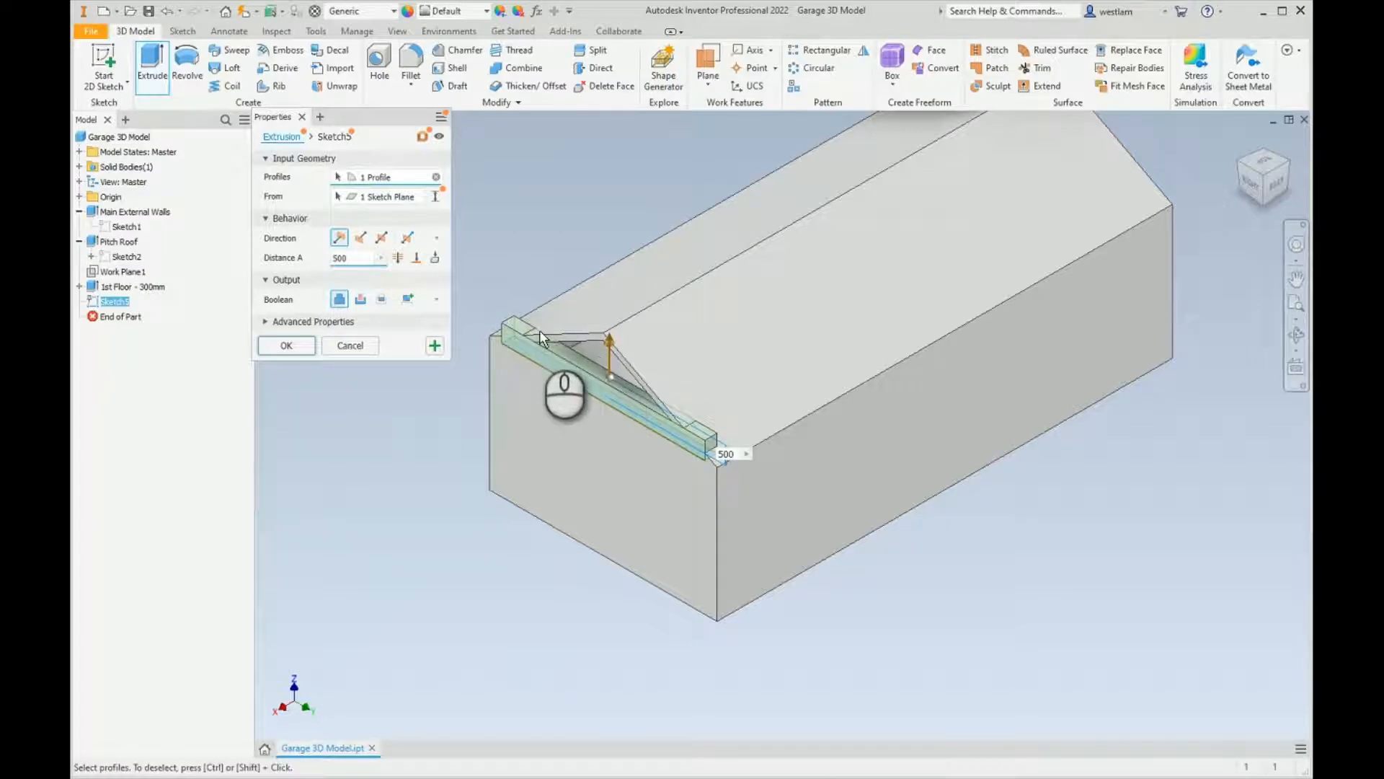
scroll("up", 3)
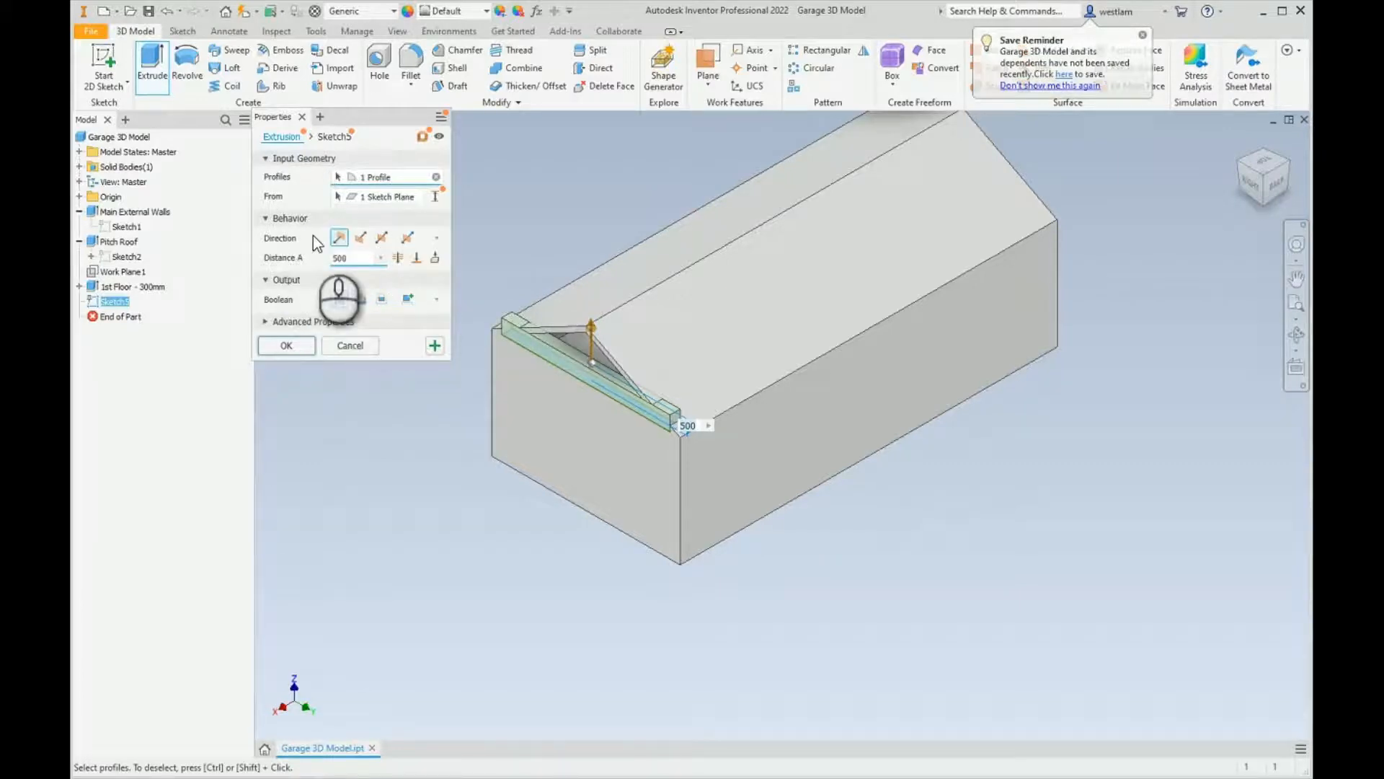
mouse_move(300, 215)
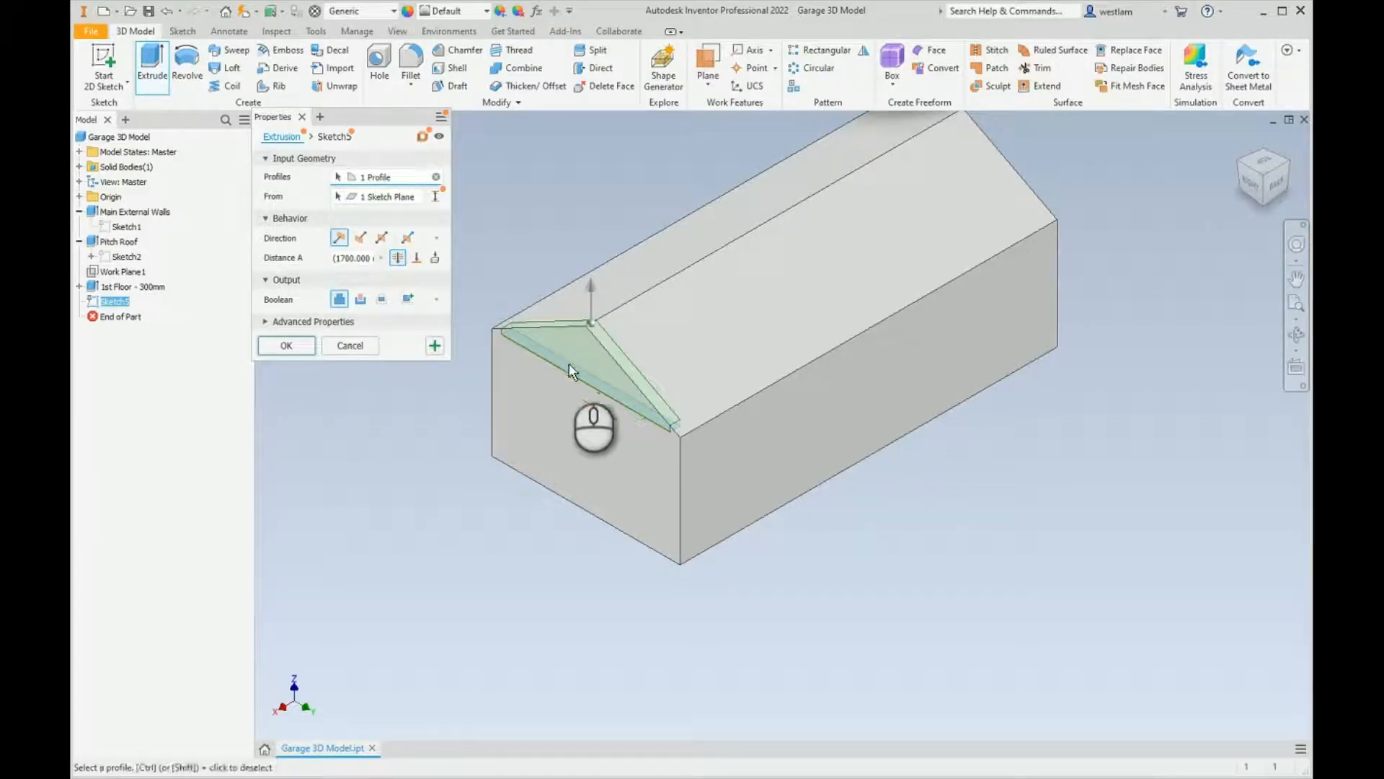
mouse_move(525, 322)
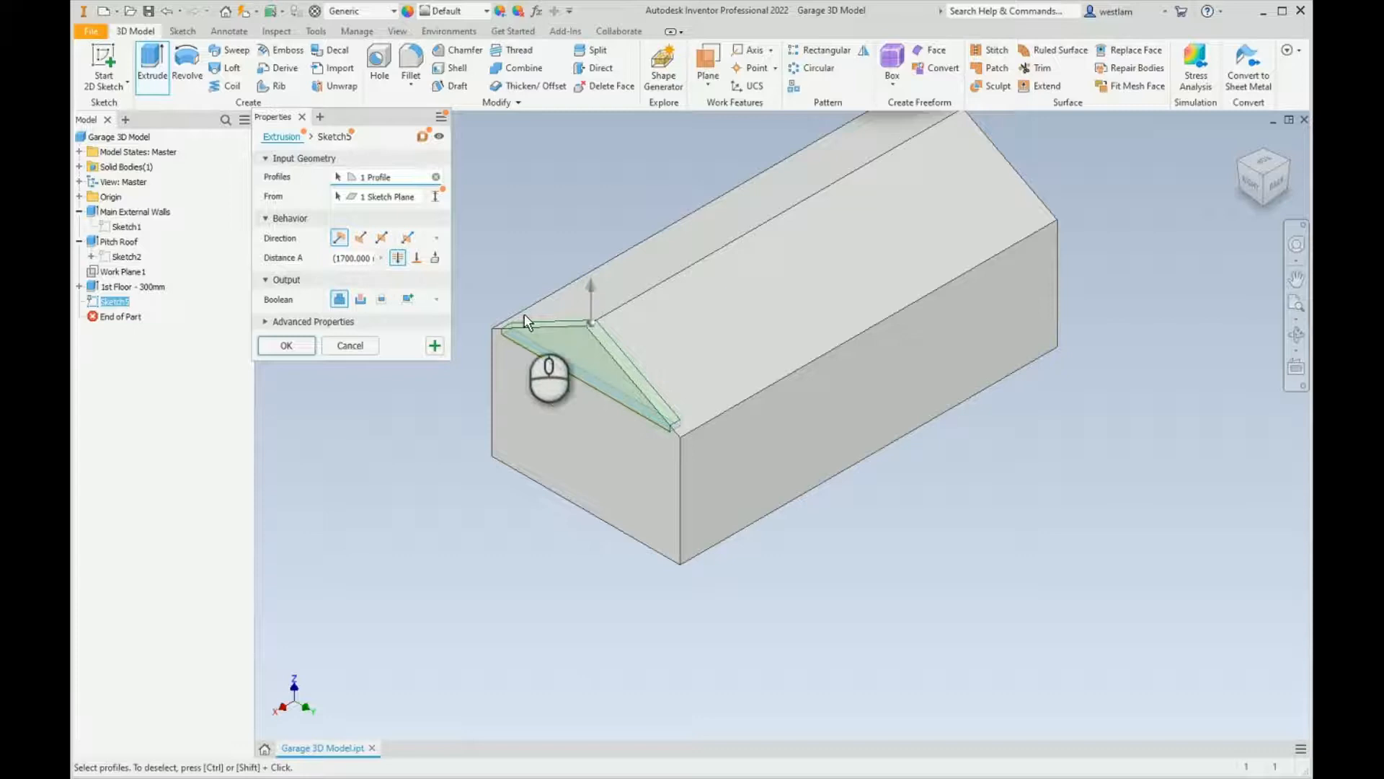
mouse_move(361, 280)
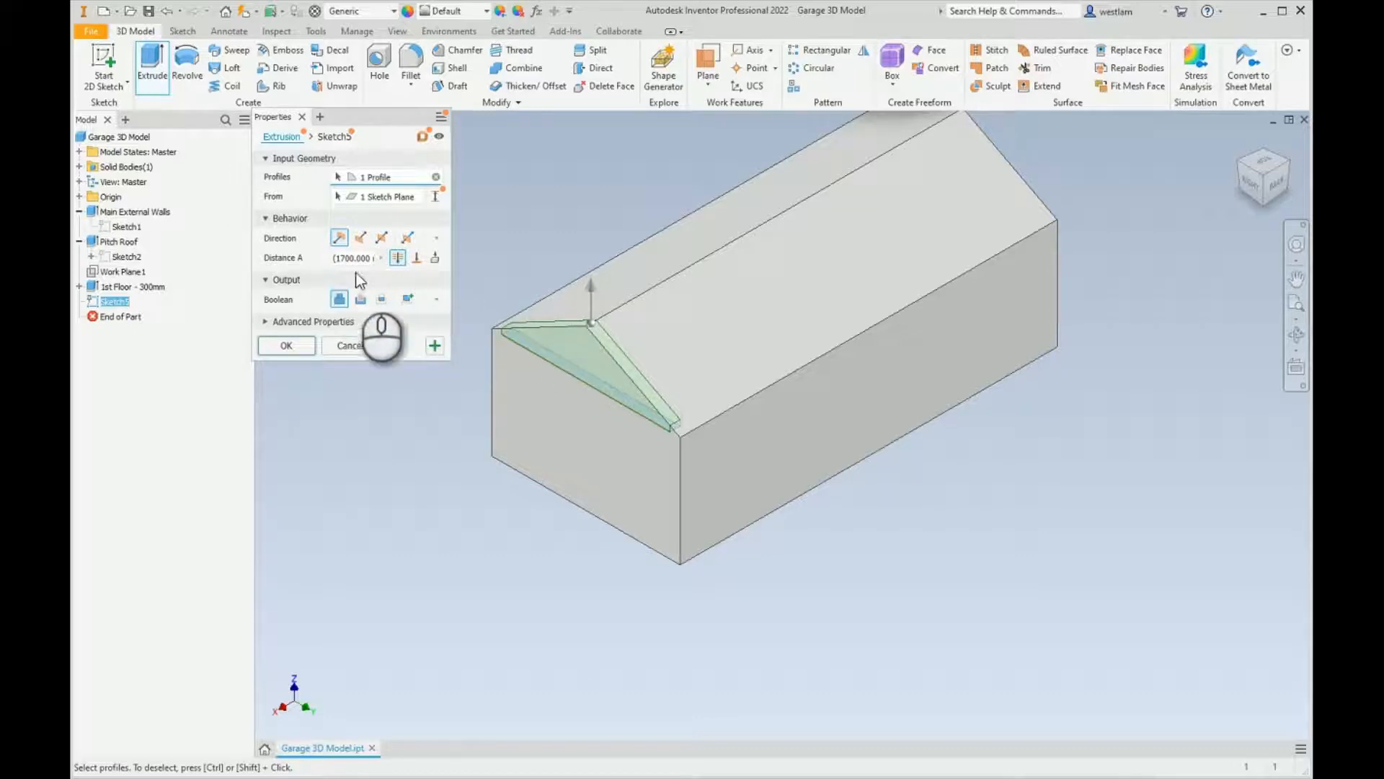
left_click(360, 238)
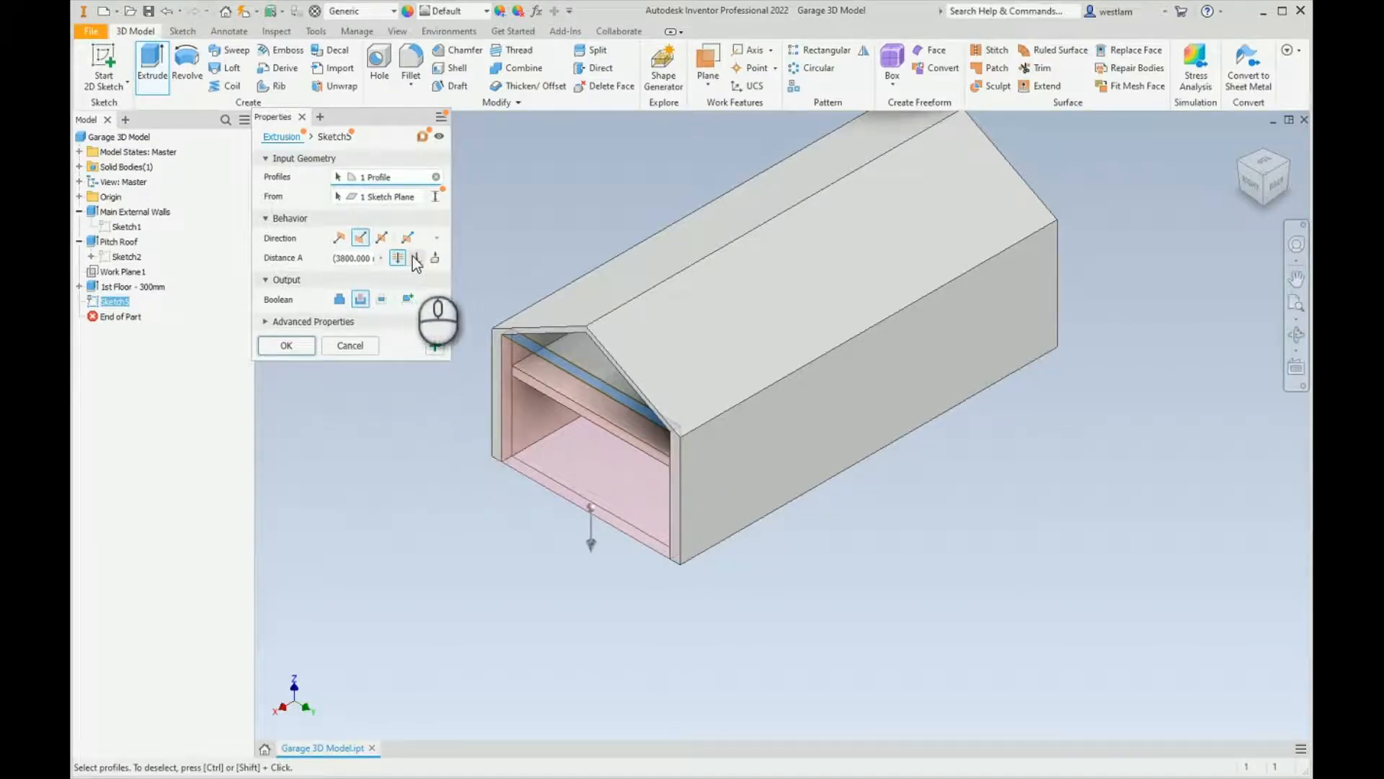
Switch the extrusion extents to To and pick the terminating garage face (about 1517 mm)
left_click(416, 257)
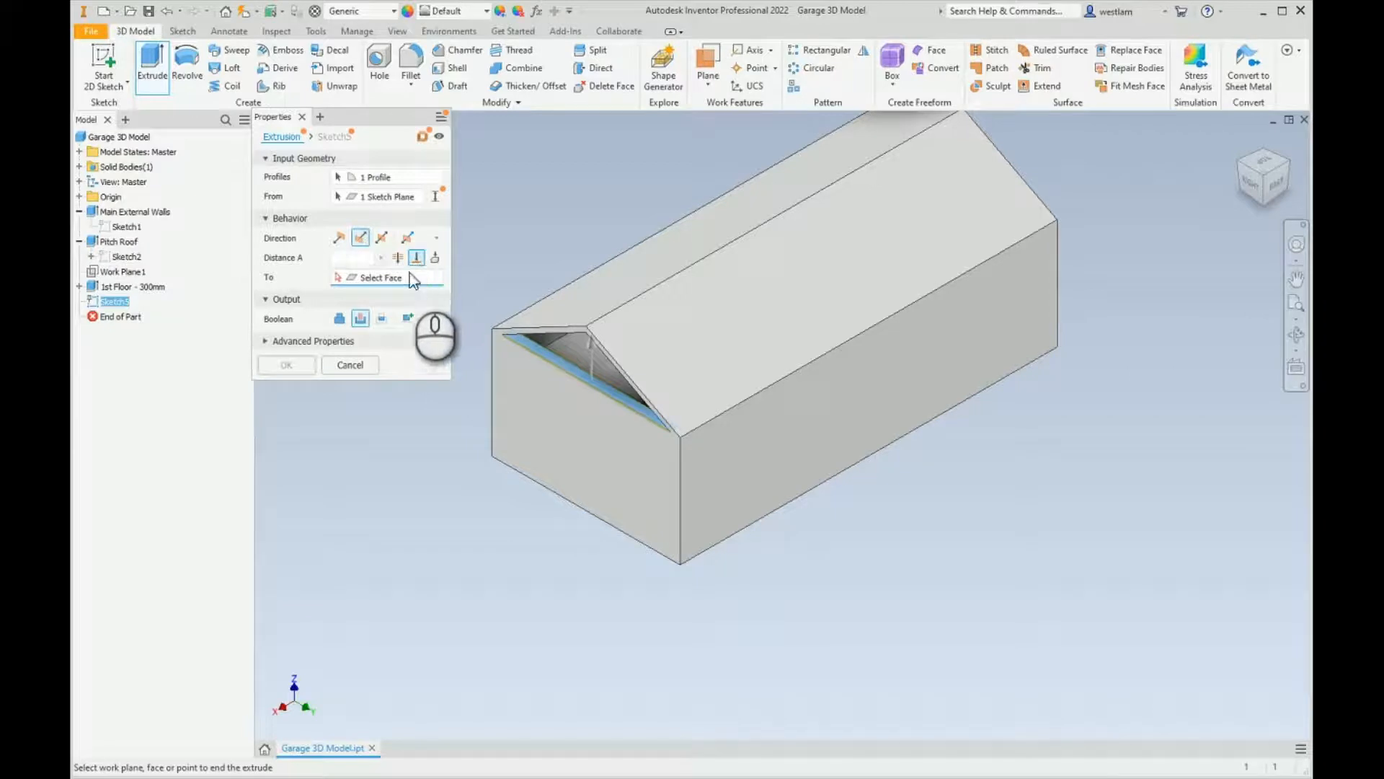
mouse_move(1269, 229)
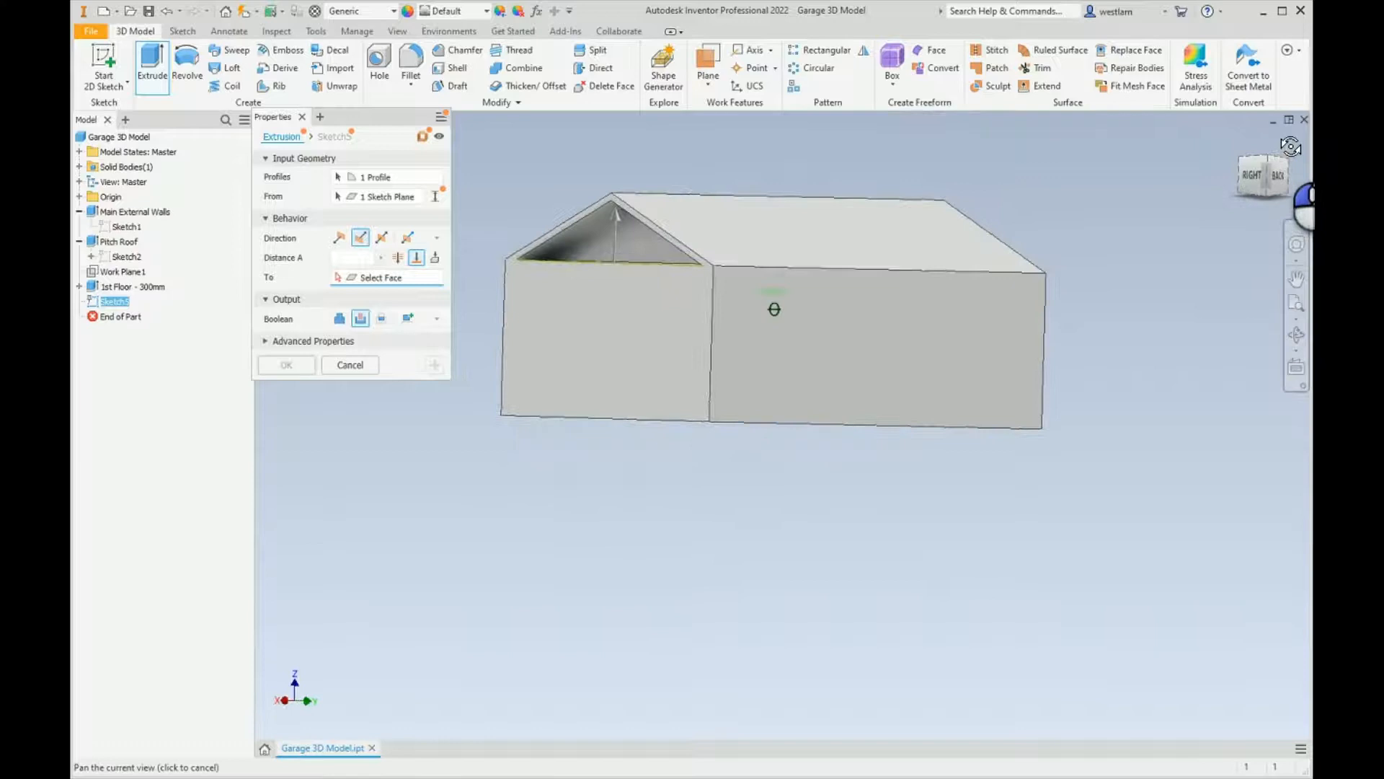
left_click(702, 257)
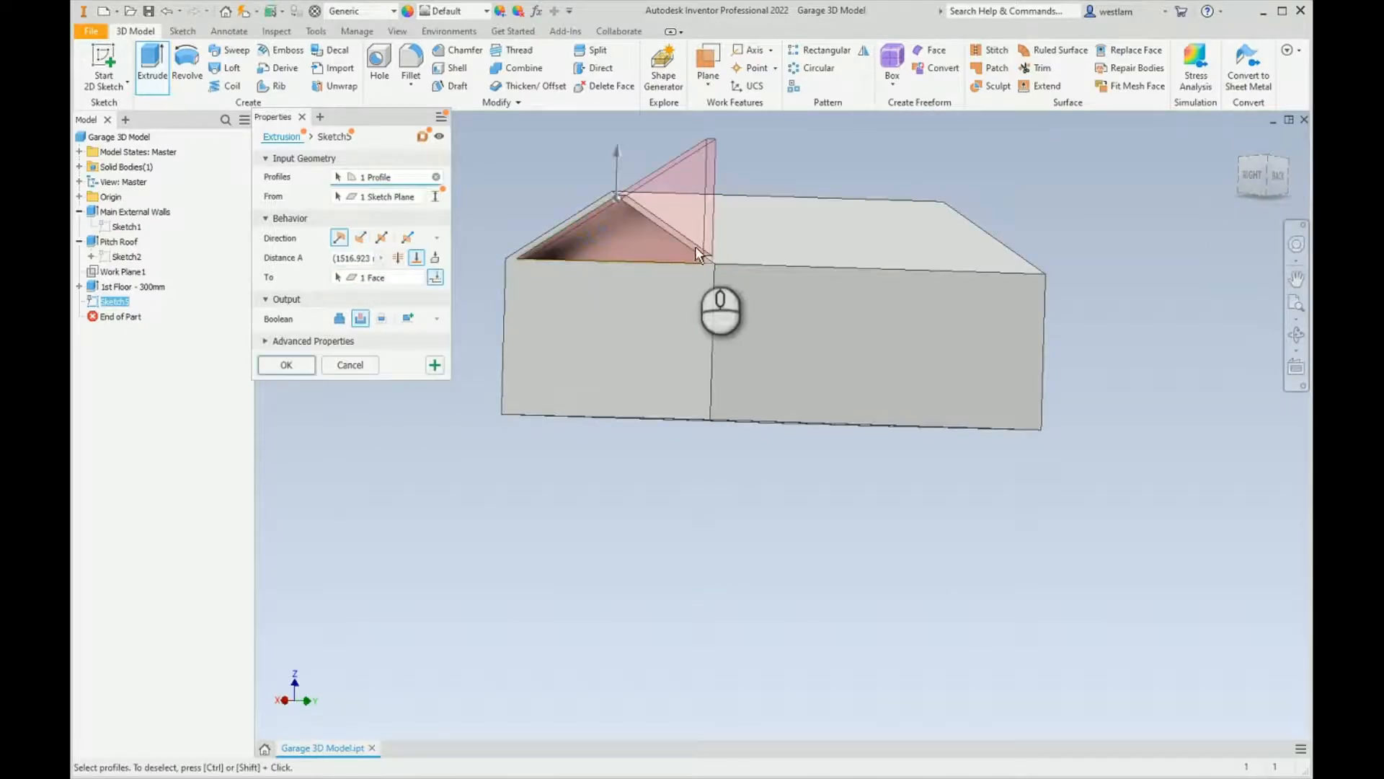
mouse_move(737, 219)
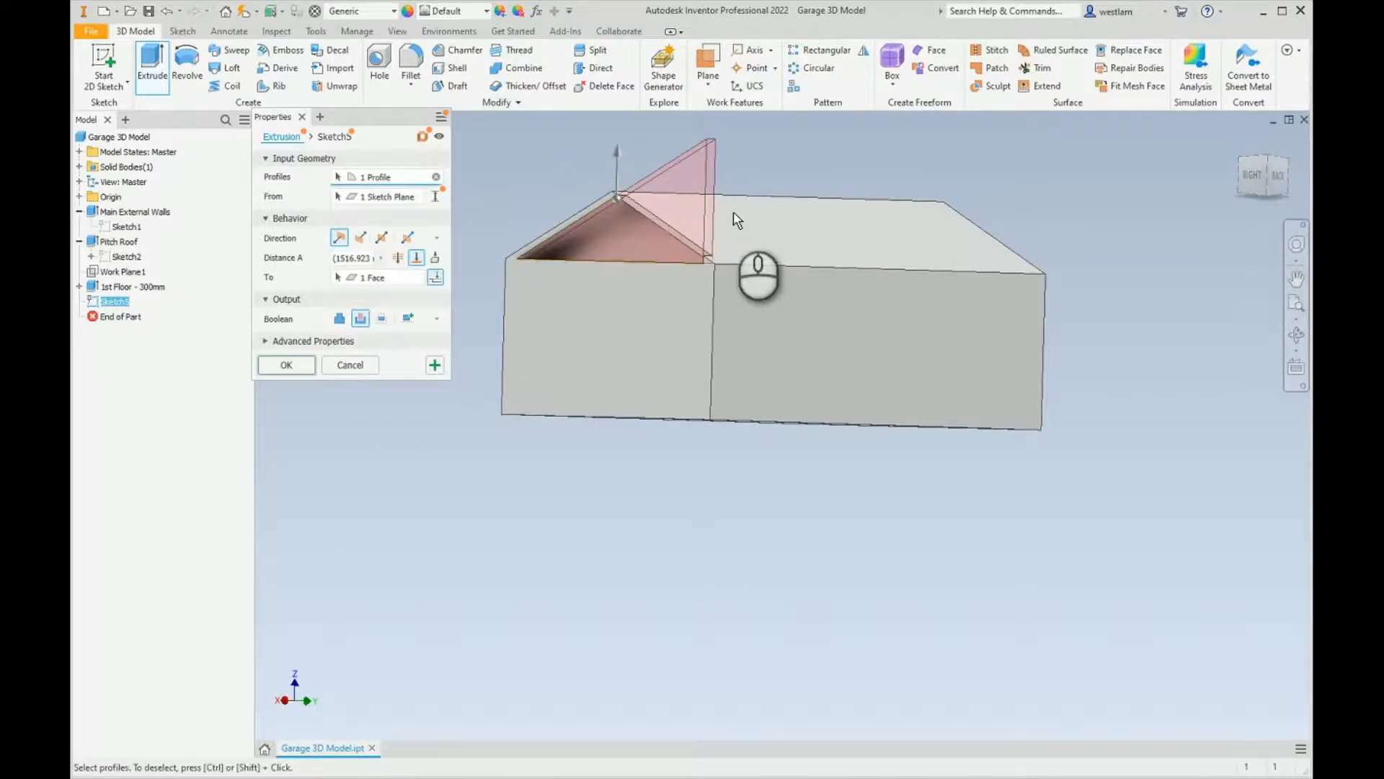
mouse_move(432, 260)
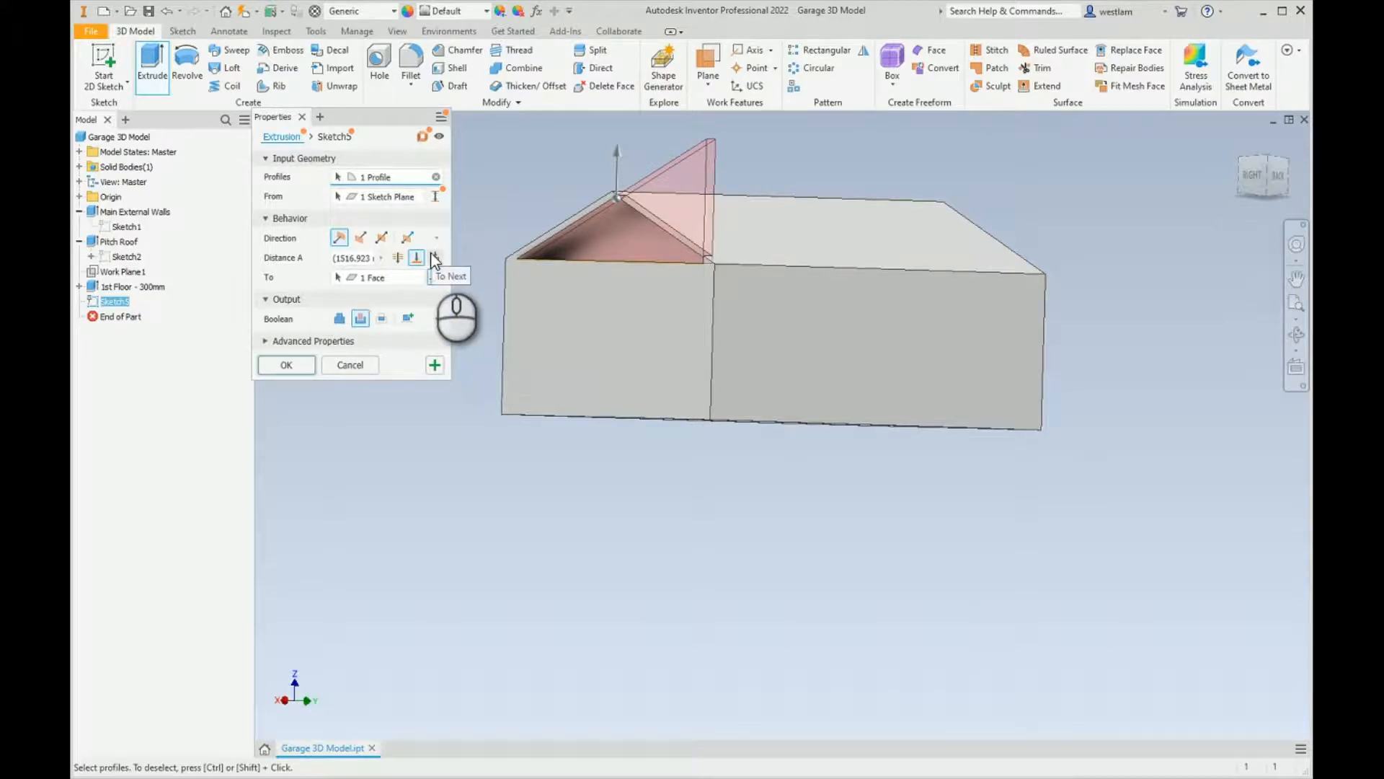
Set the extrusion extents to To Next, targeting 1 Solid with Join boolean
left_click(450, 276)
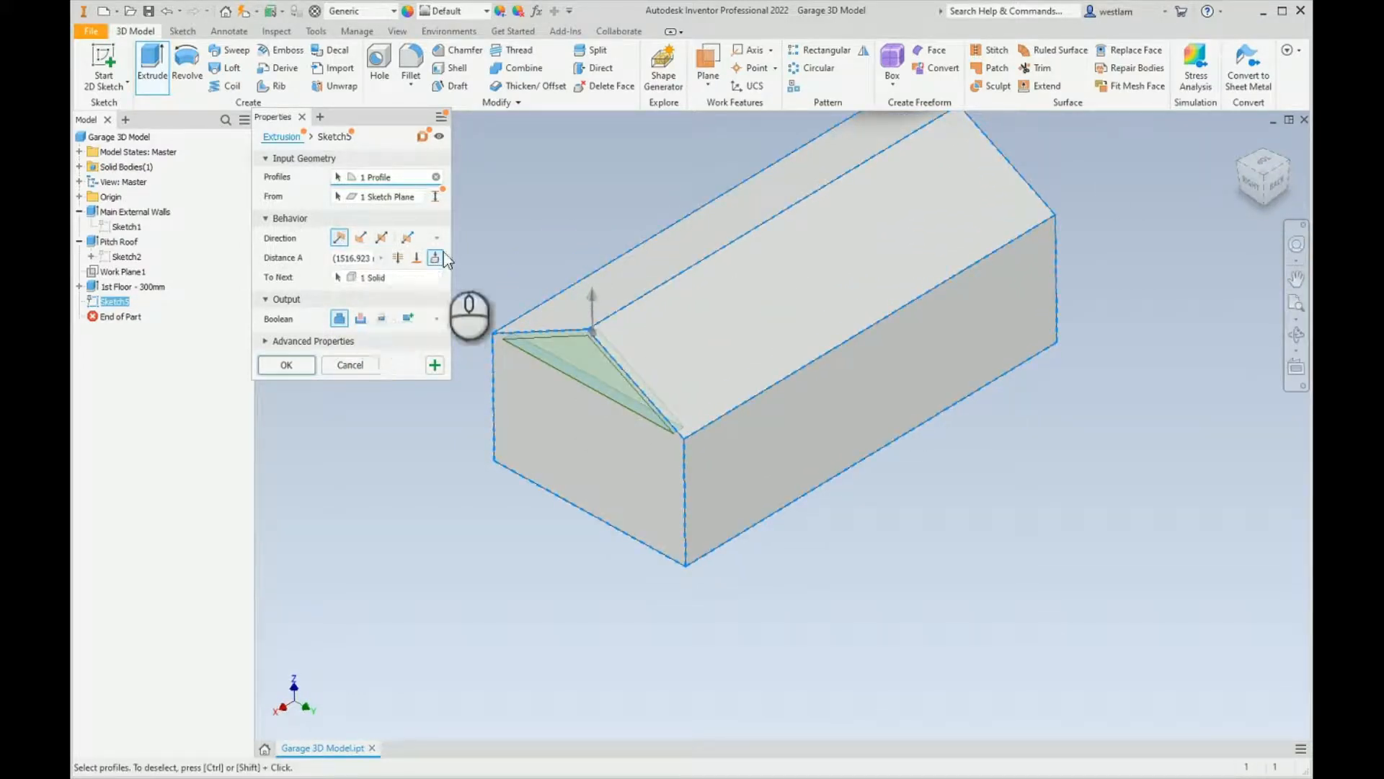
mouse_move(432, 265)
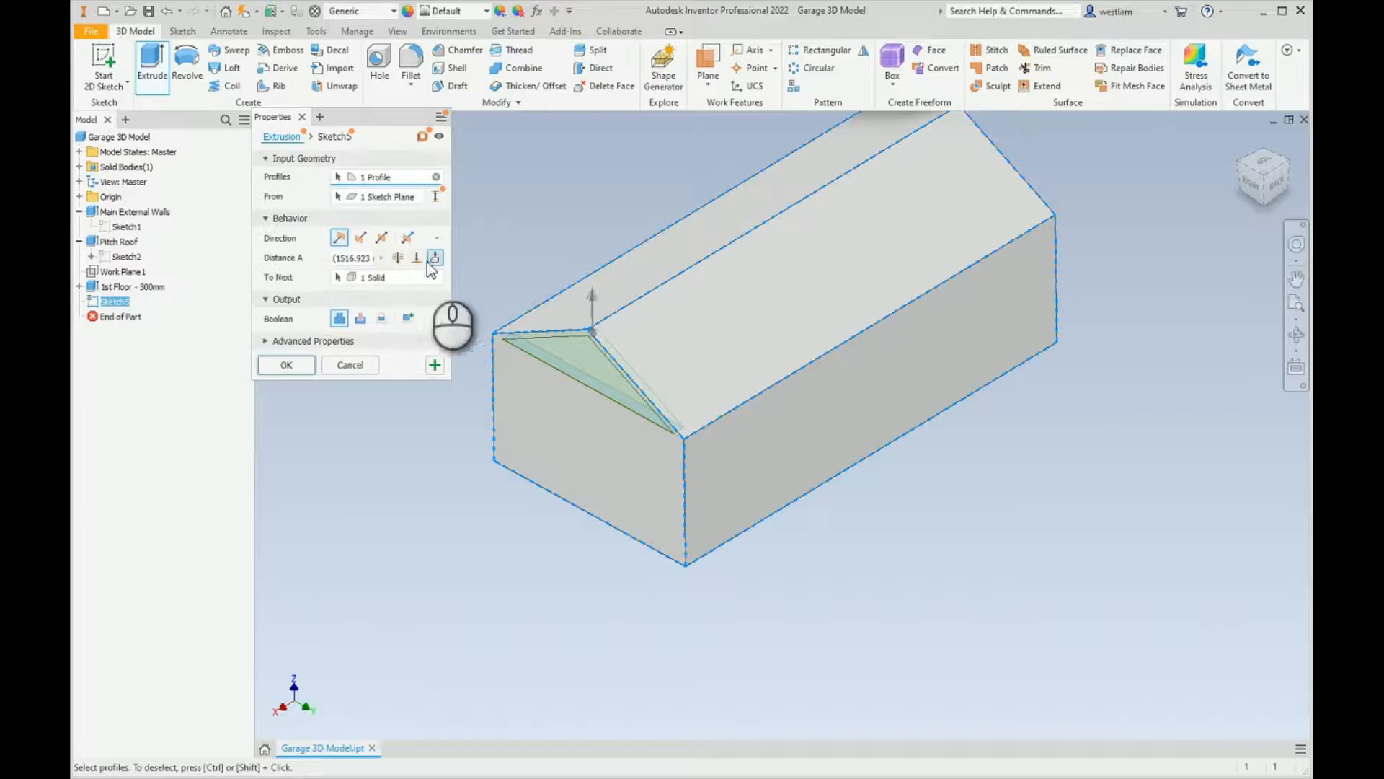
mouse_move(393, 268)
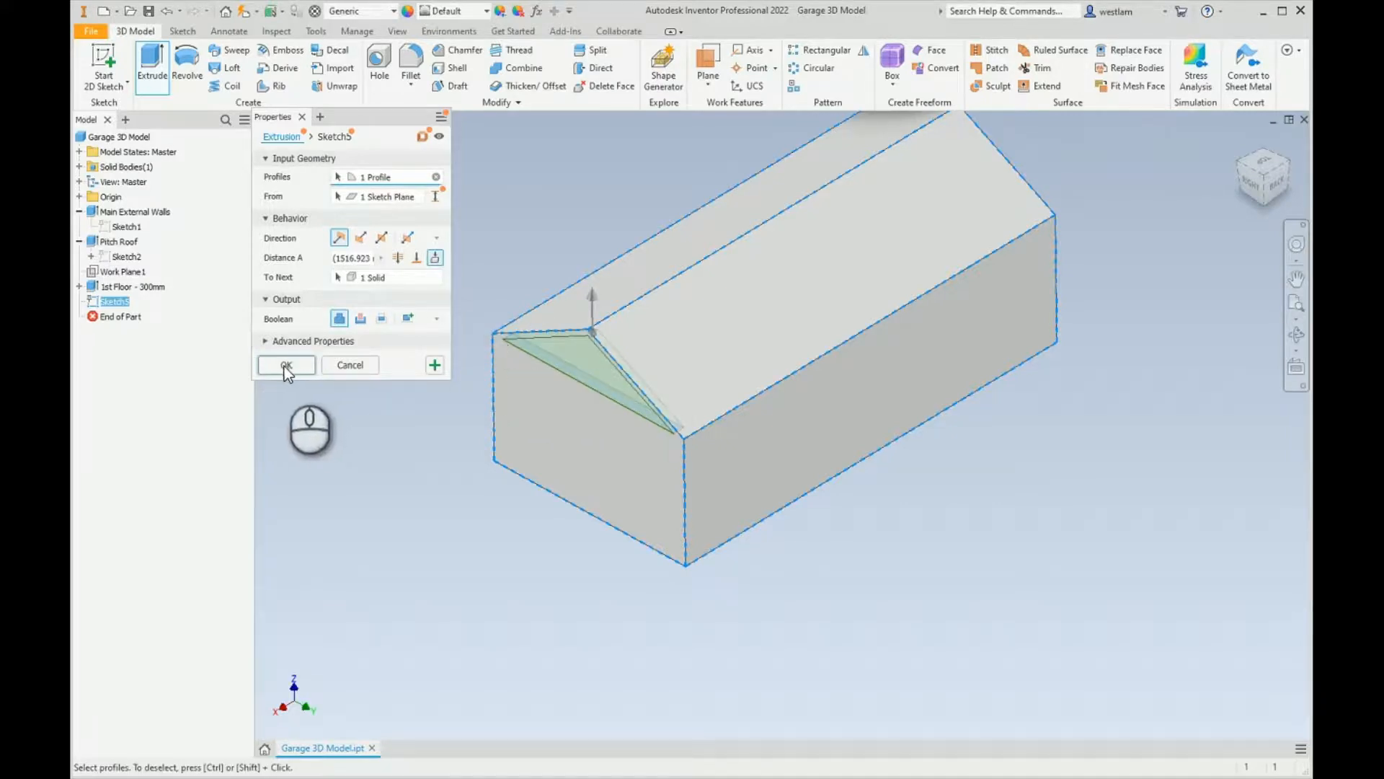
Confirm the extrusion to create Extrusion4, filling the gable as one solid
left_click(286, 365)
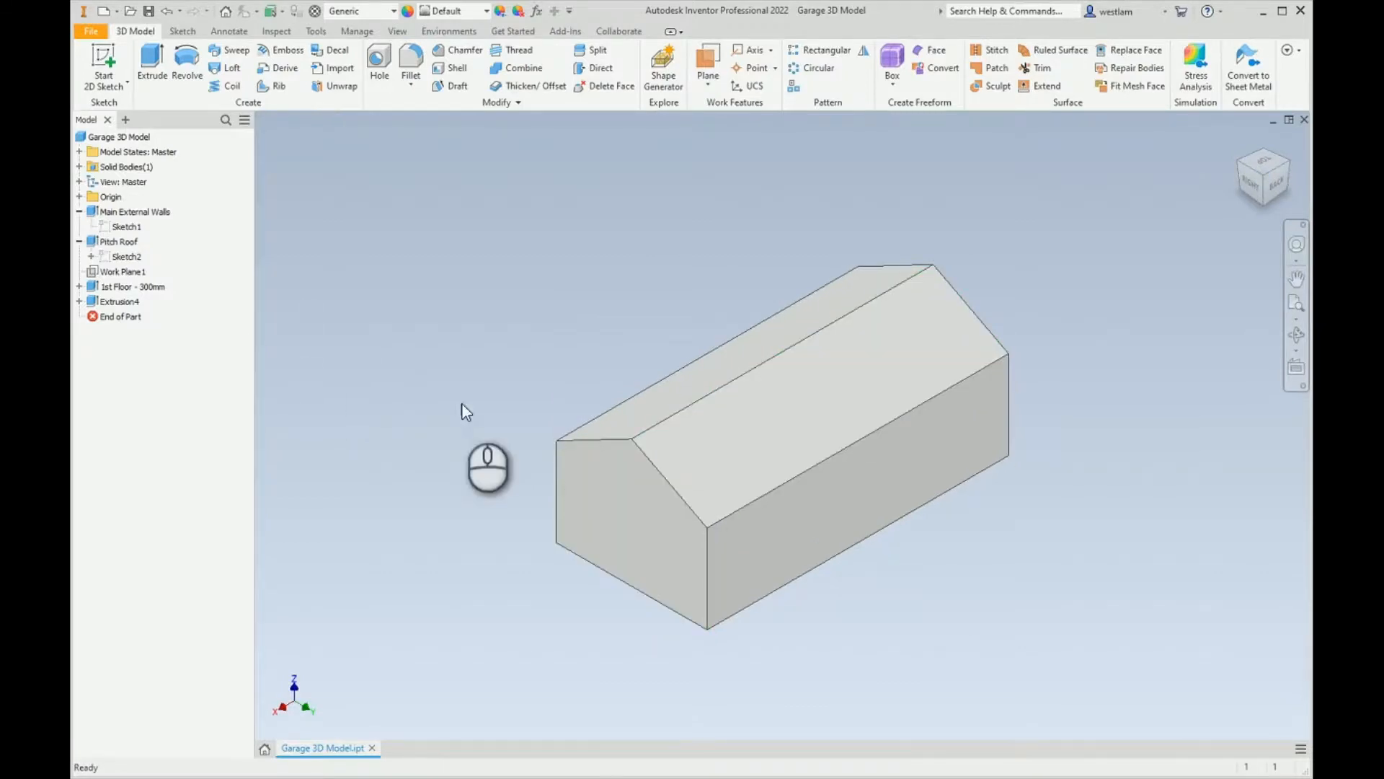
Reopen Extrusion4 for editing to review its To Next and Join settings
left_click(121, 301)
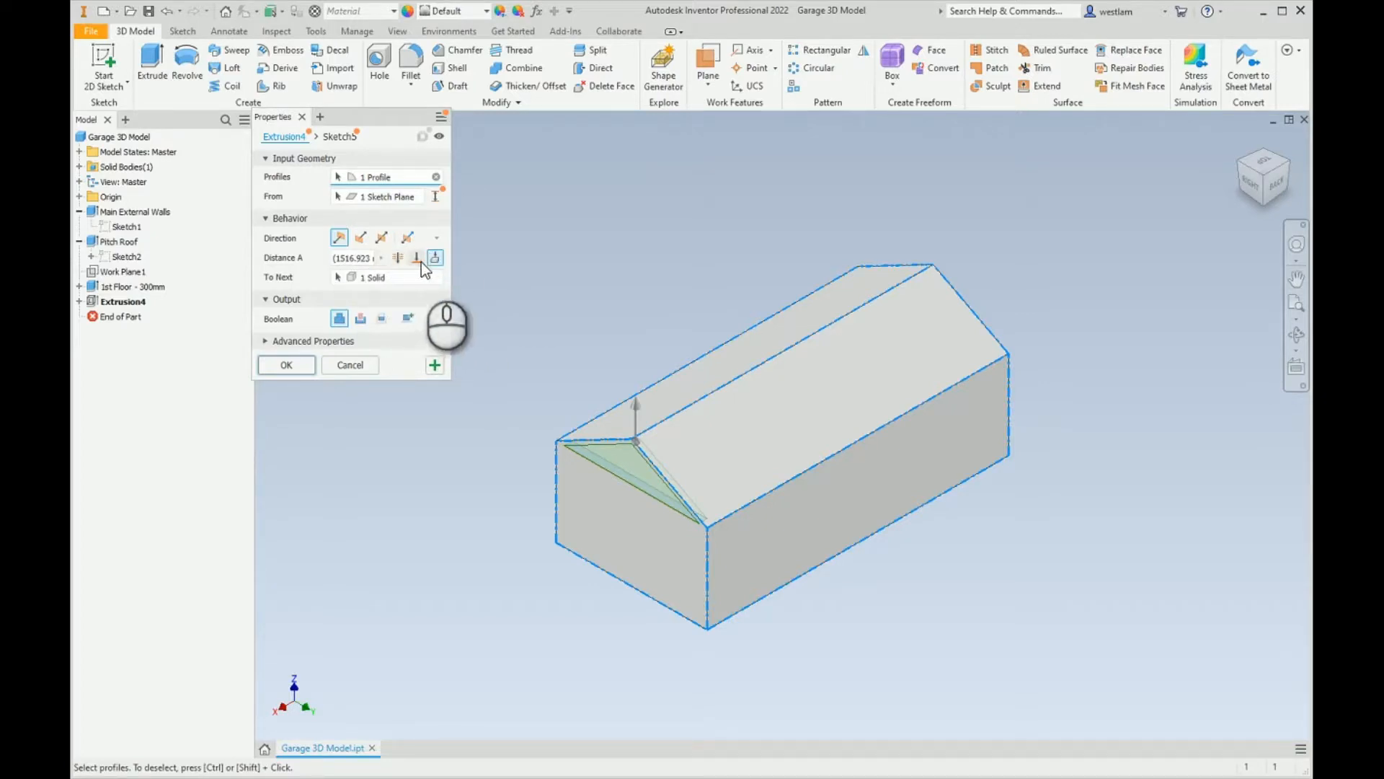
mouse_move(292, 279)
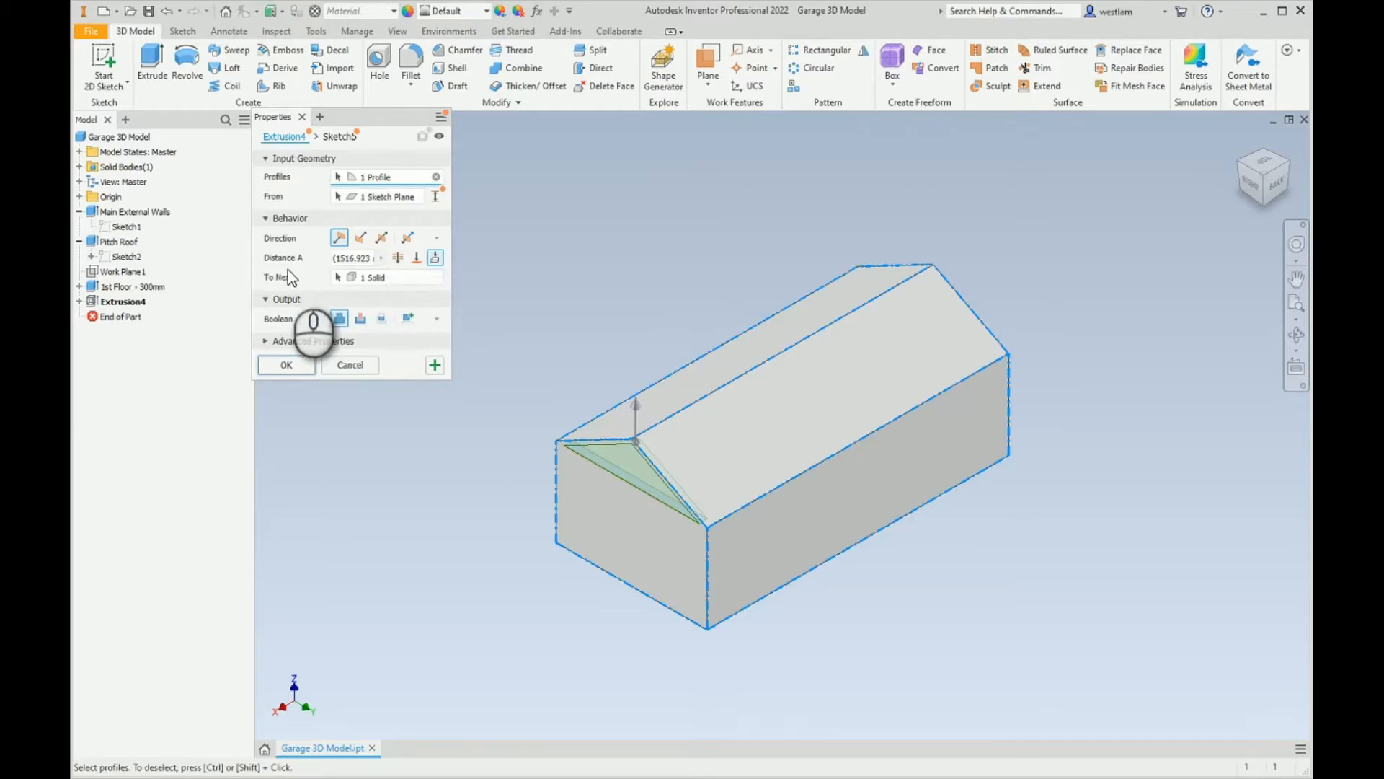
mouse_move(512, 478)
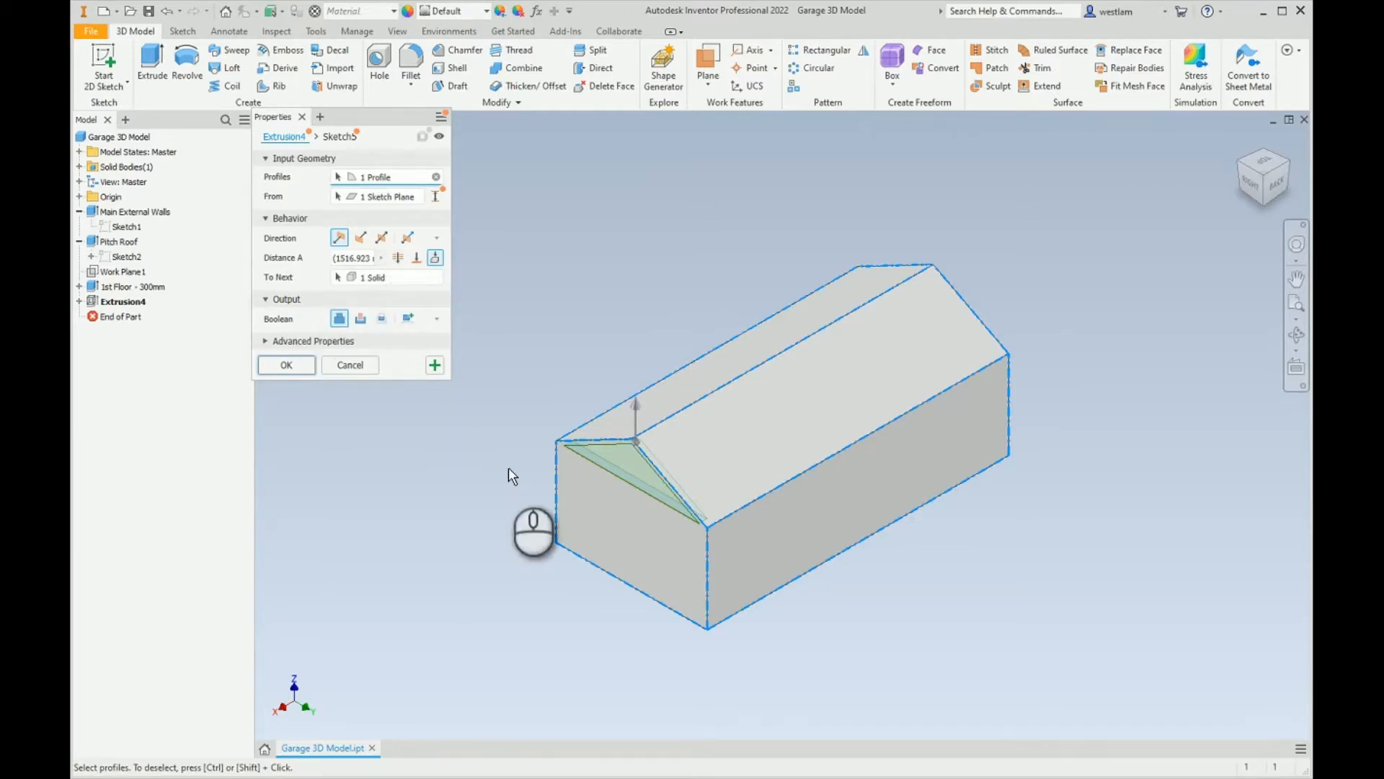